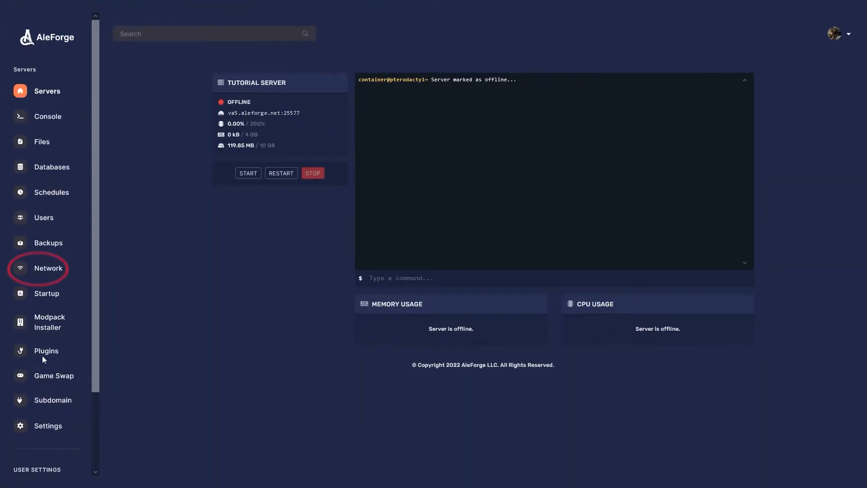
- Connect Terraria to va5.aleforge.net port 25577, then save va5.aleforge.net:25577 as Minecraft's AleForge Server
left_click(47, 268)
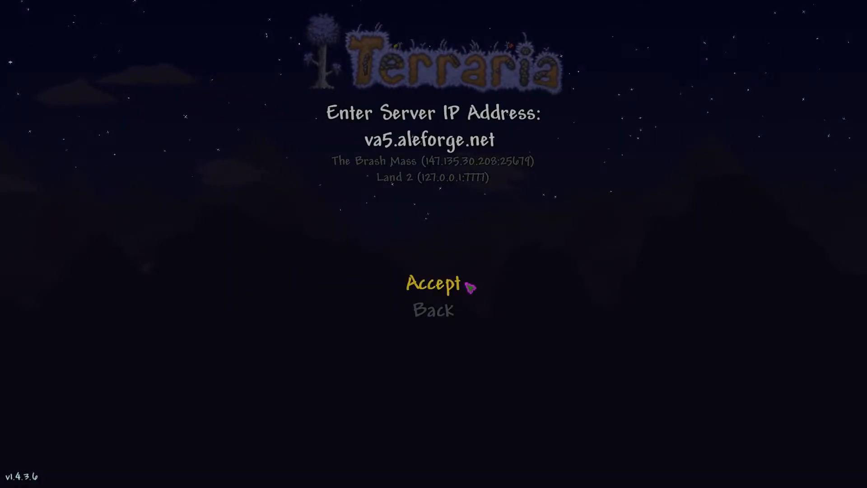
left_click(433, 284)
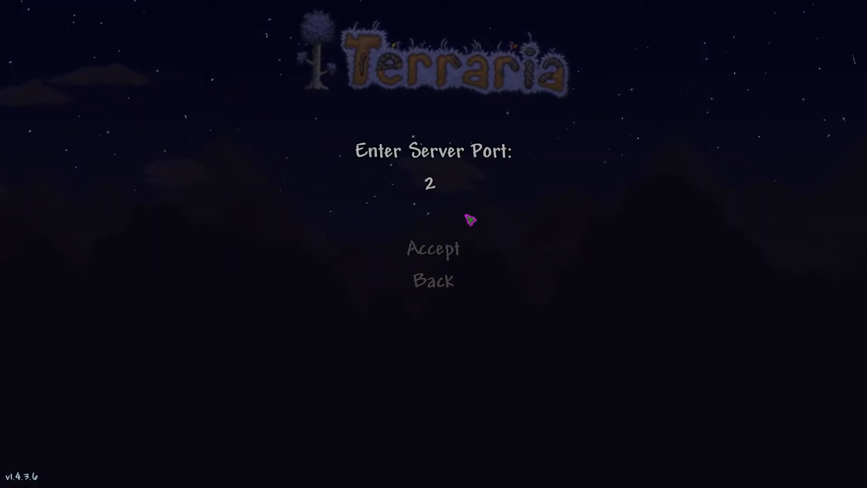
type("5577")
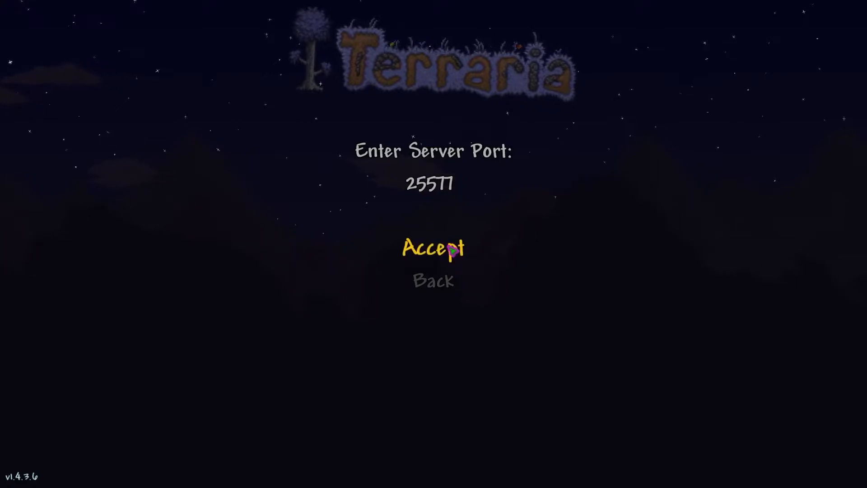
left_click(434, 247)
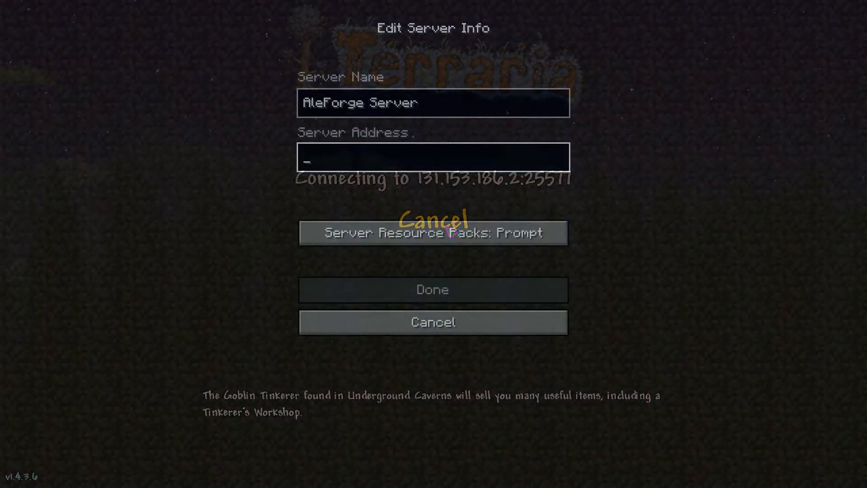
type("va5.aleforge.net:25577")
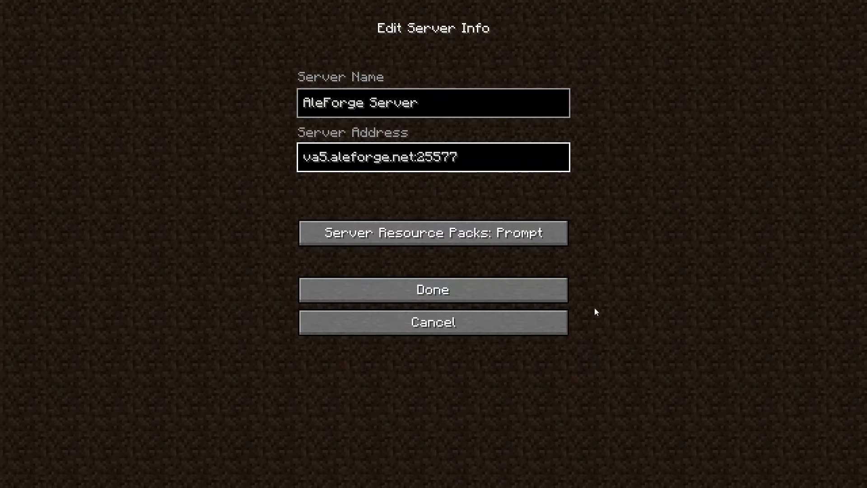
left_click(433, 289)
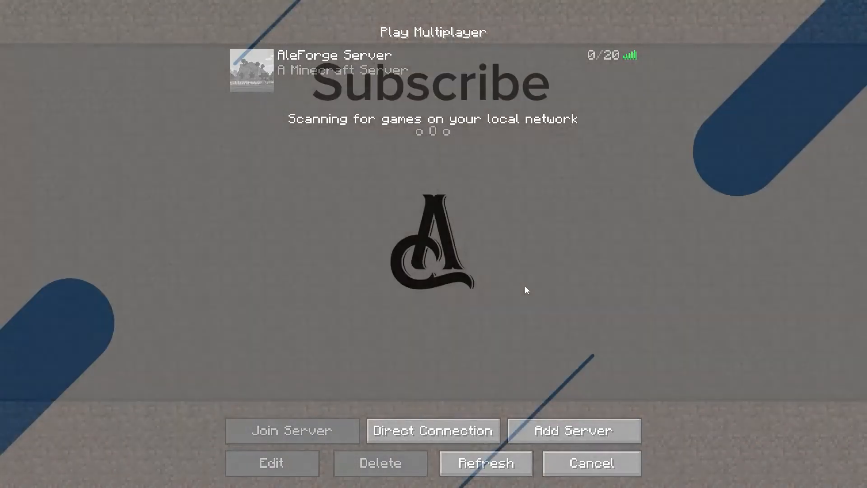